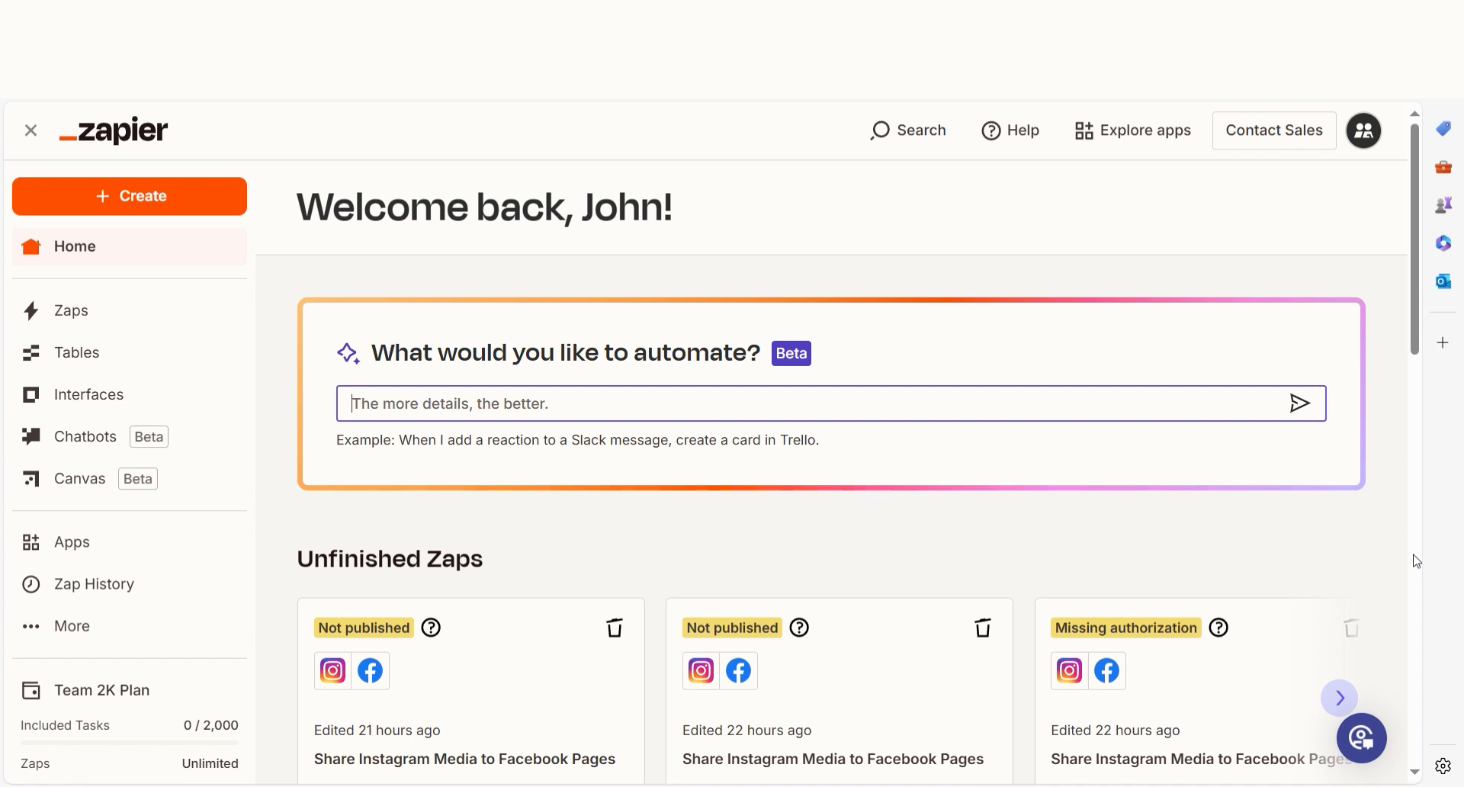
Step: Ask Zapier's AI to generate a Zap from 'firebase to google sheets'
text(firebase to google sheets)
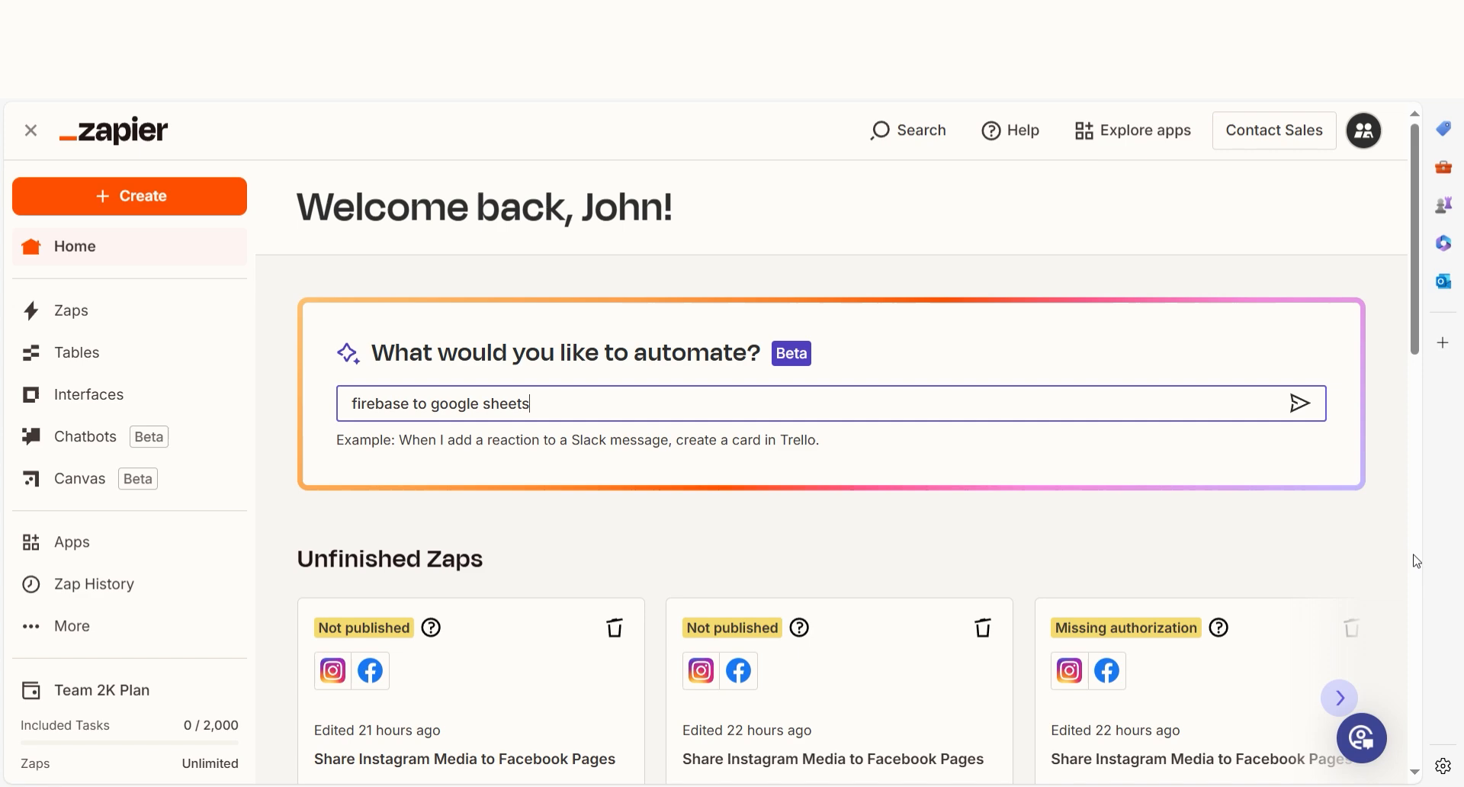
click(1299, 404)
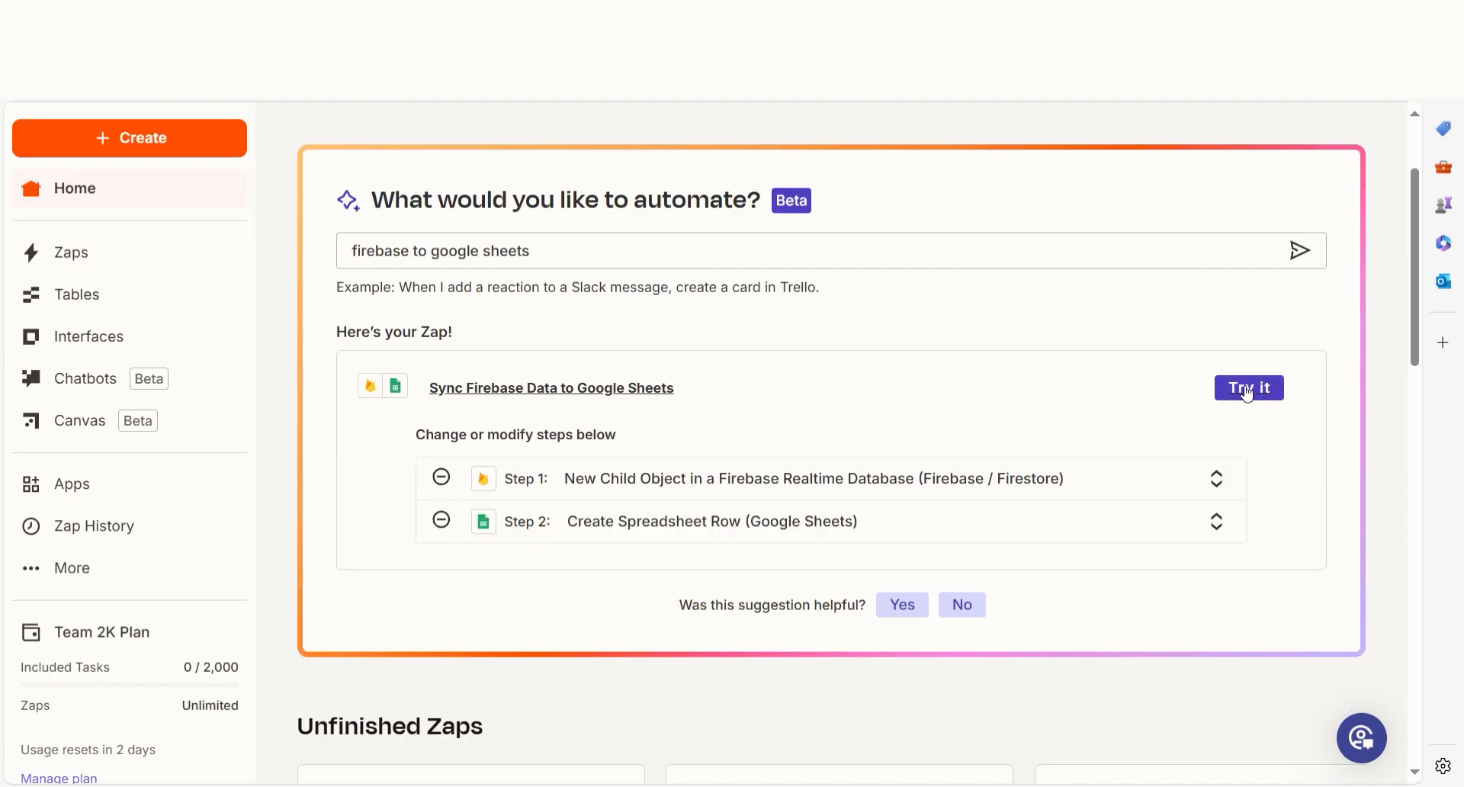
Step: Open the suggested Zap as a draft and connect Firebase / Firestore using project ID 'zapier-app-2134e'
click(1248, 388)
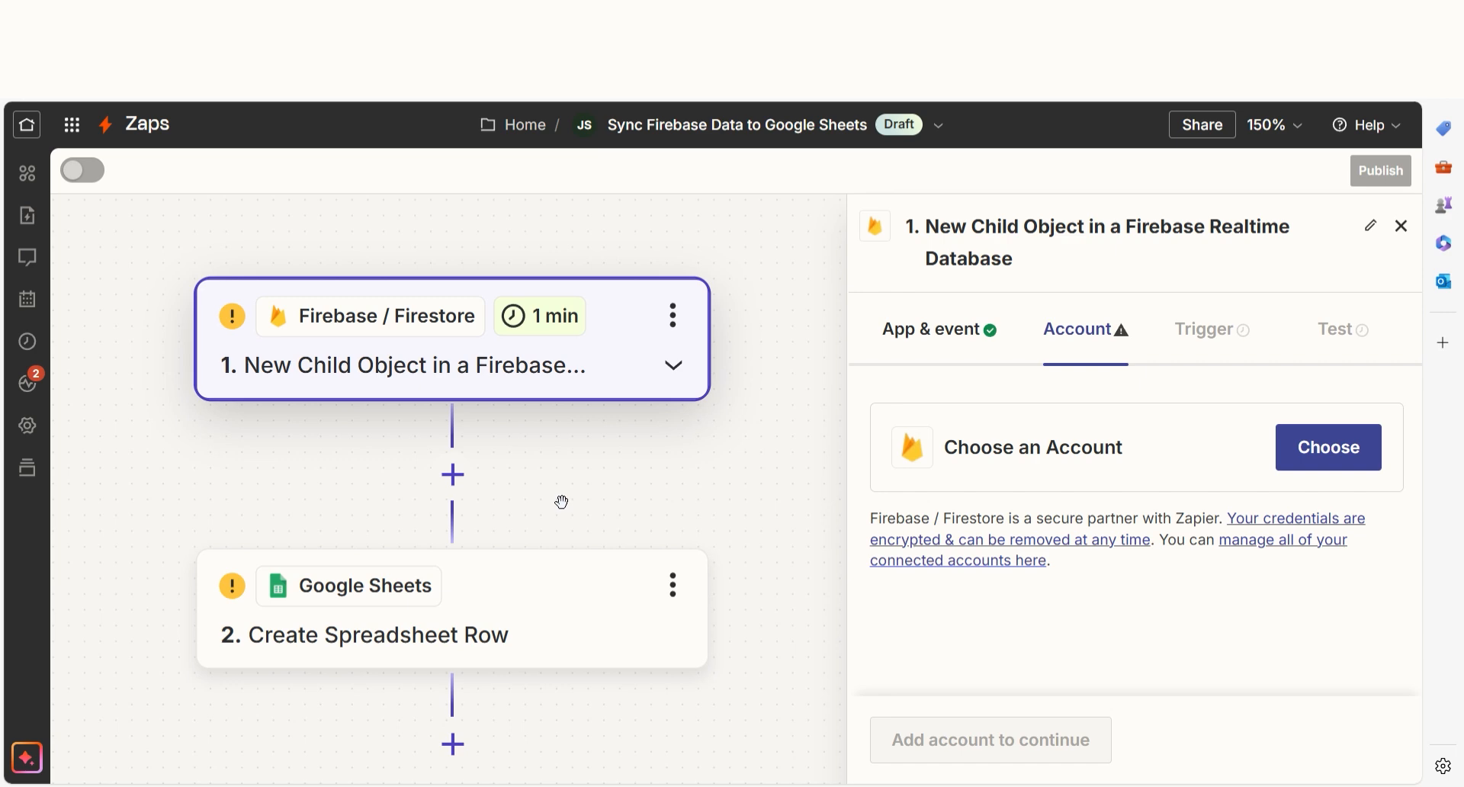
click(1326, 447)
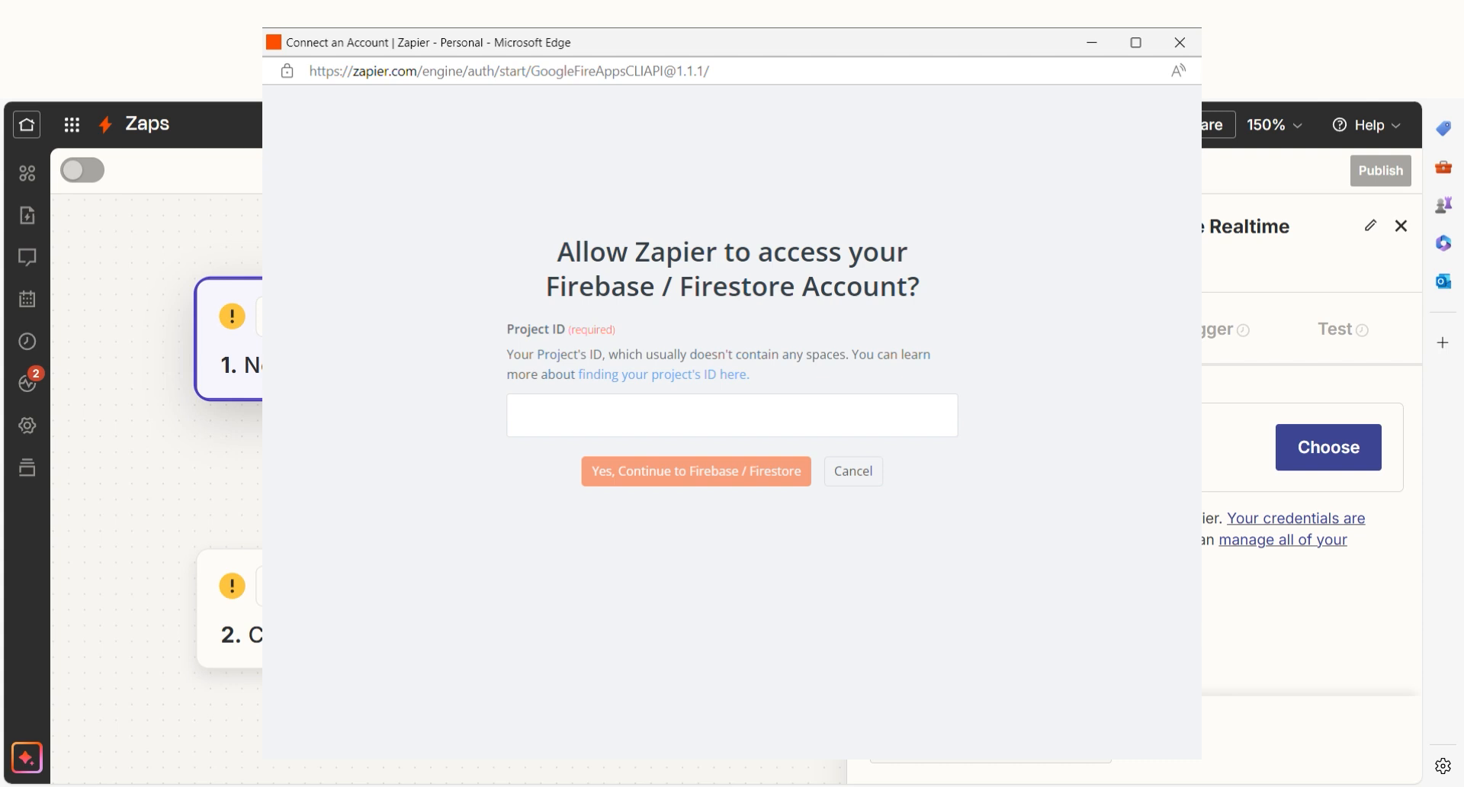
text(zapier-app-2134e)
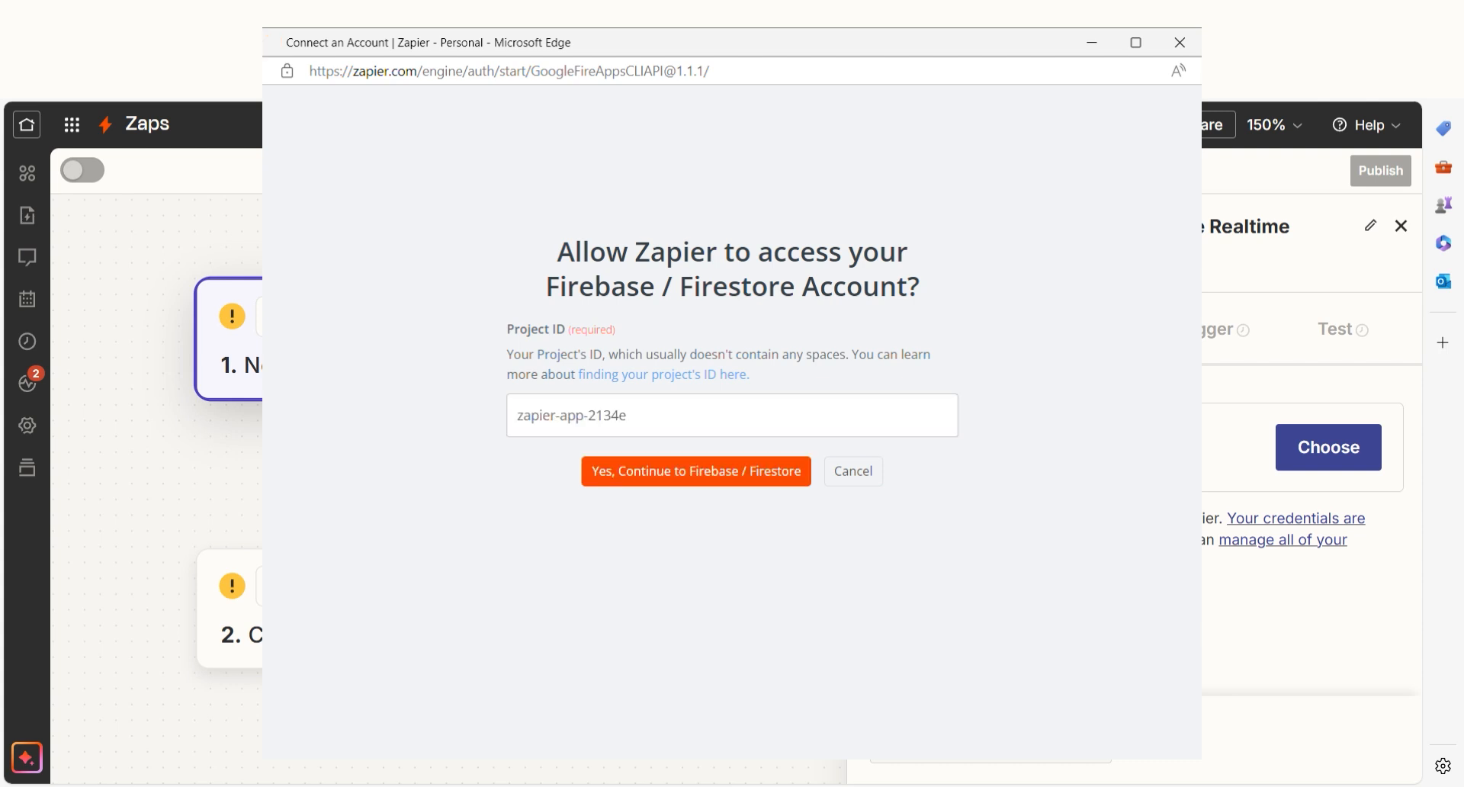
click(696, 470)
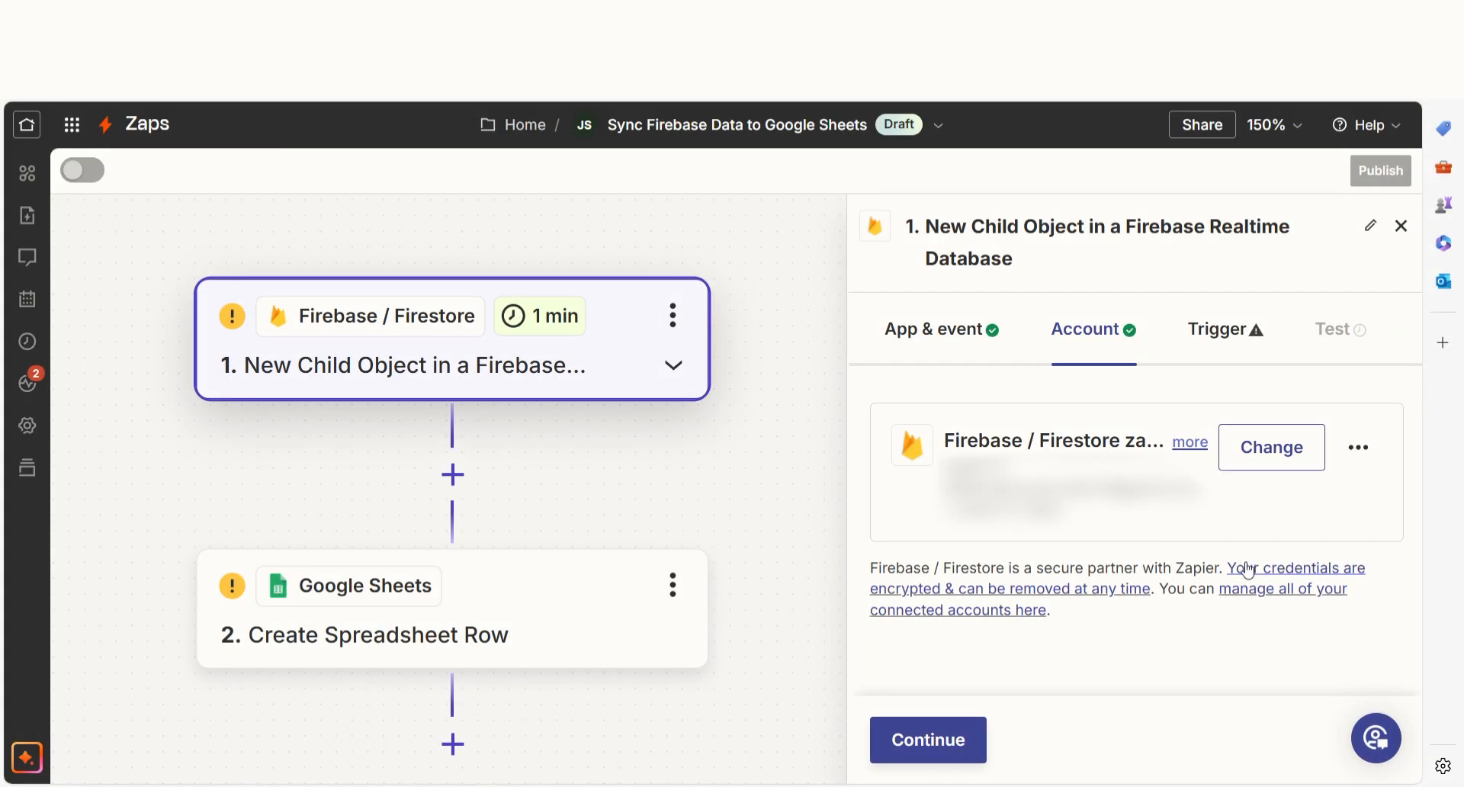
Step: Fill in the Firebase trigger's Collection and Query settings and proceed to testing
click(672, 366)
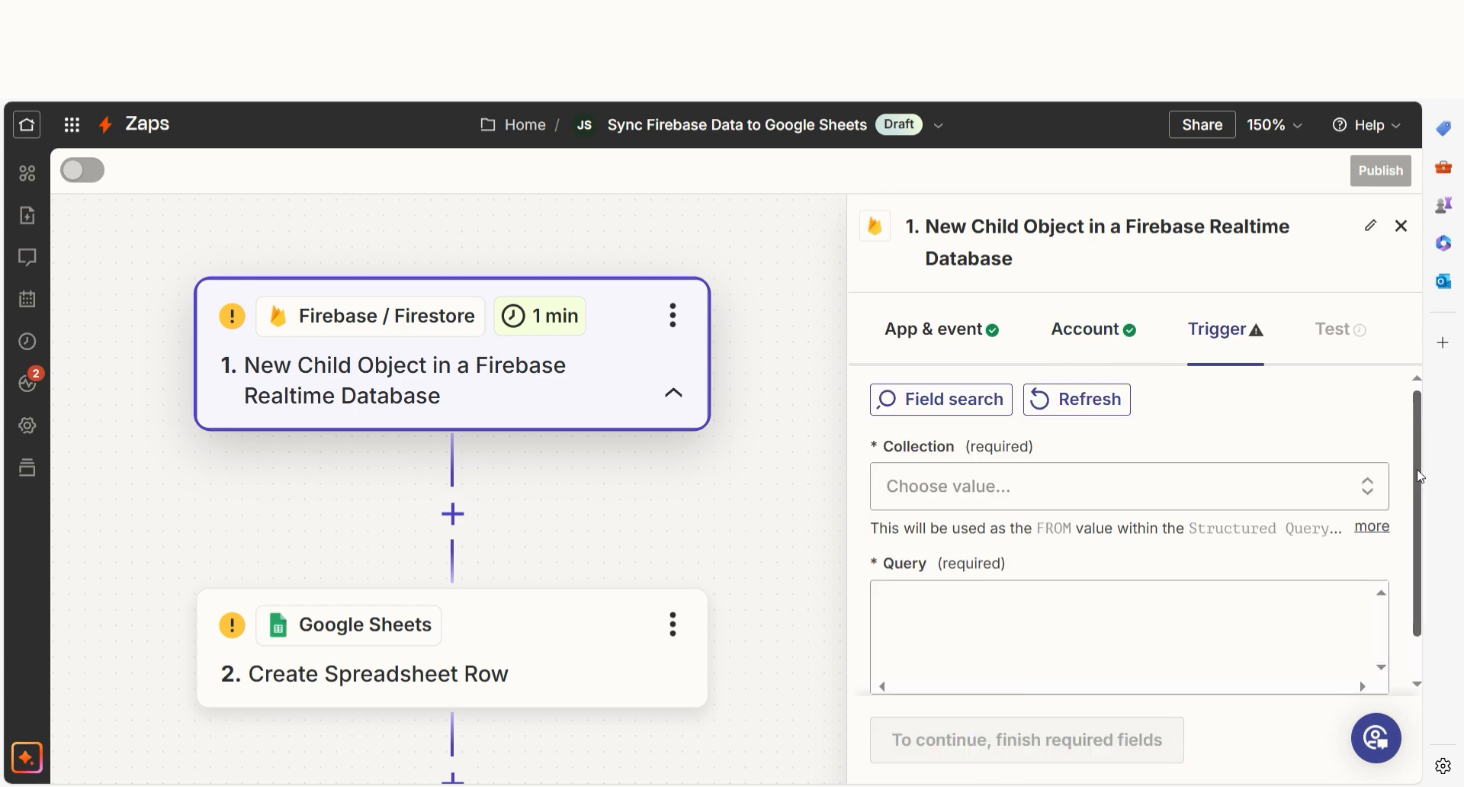
click(1127, 486)
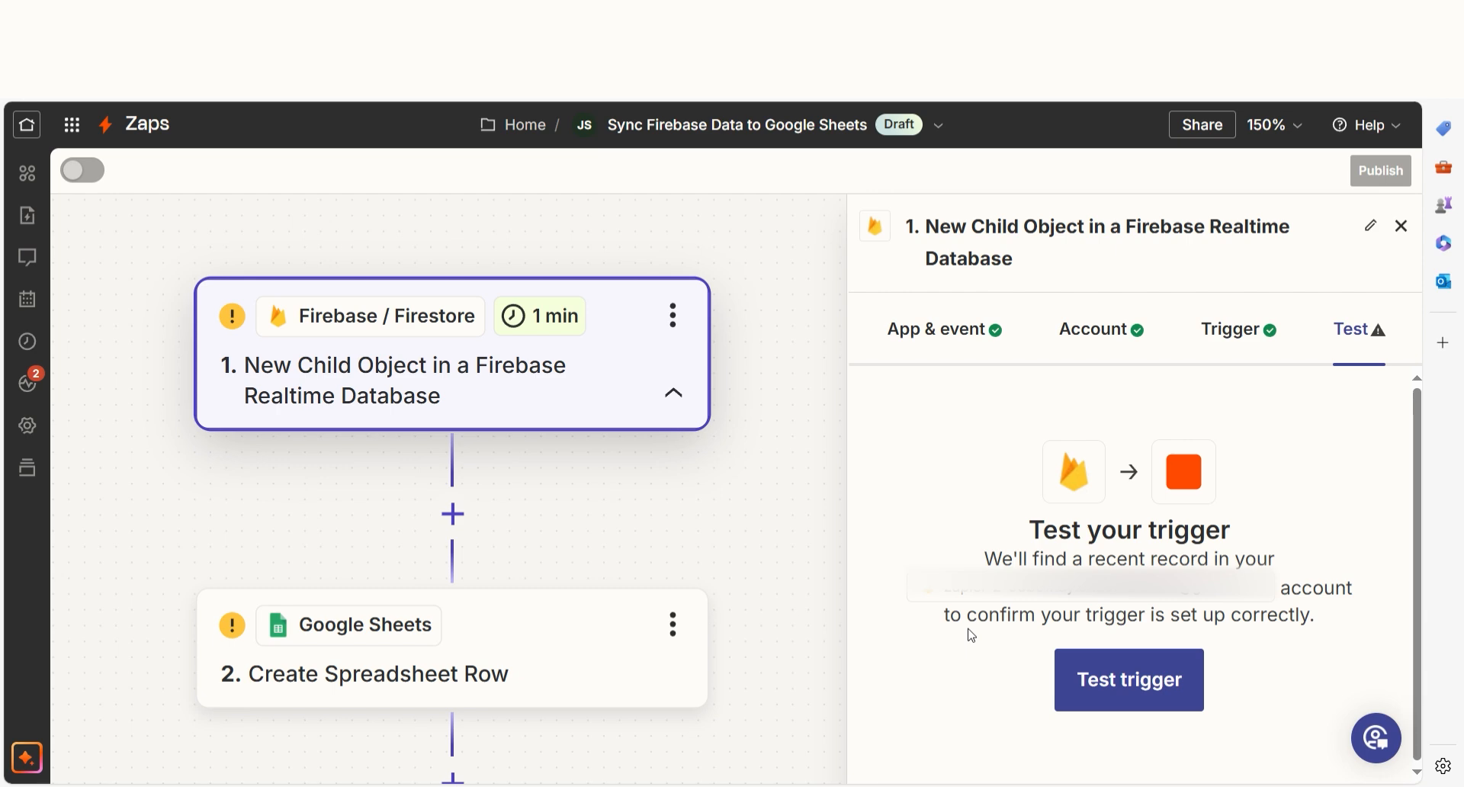
Step: Run a test of the Firebase trigger to find a sample record
click(1128, 678)
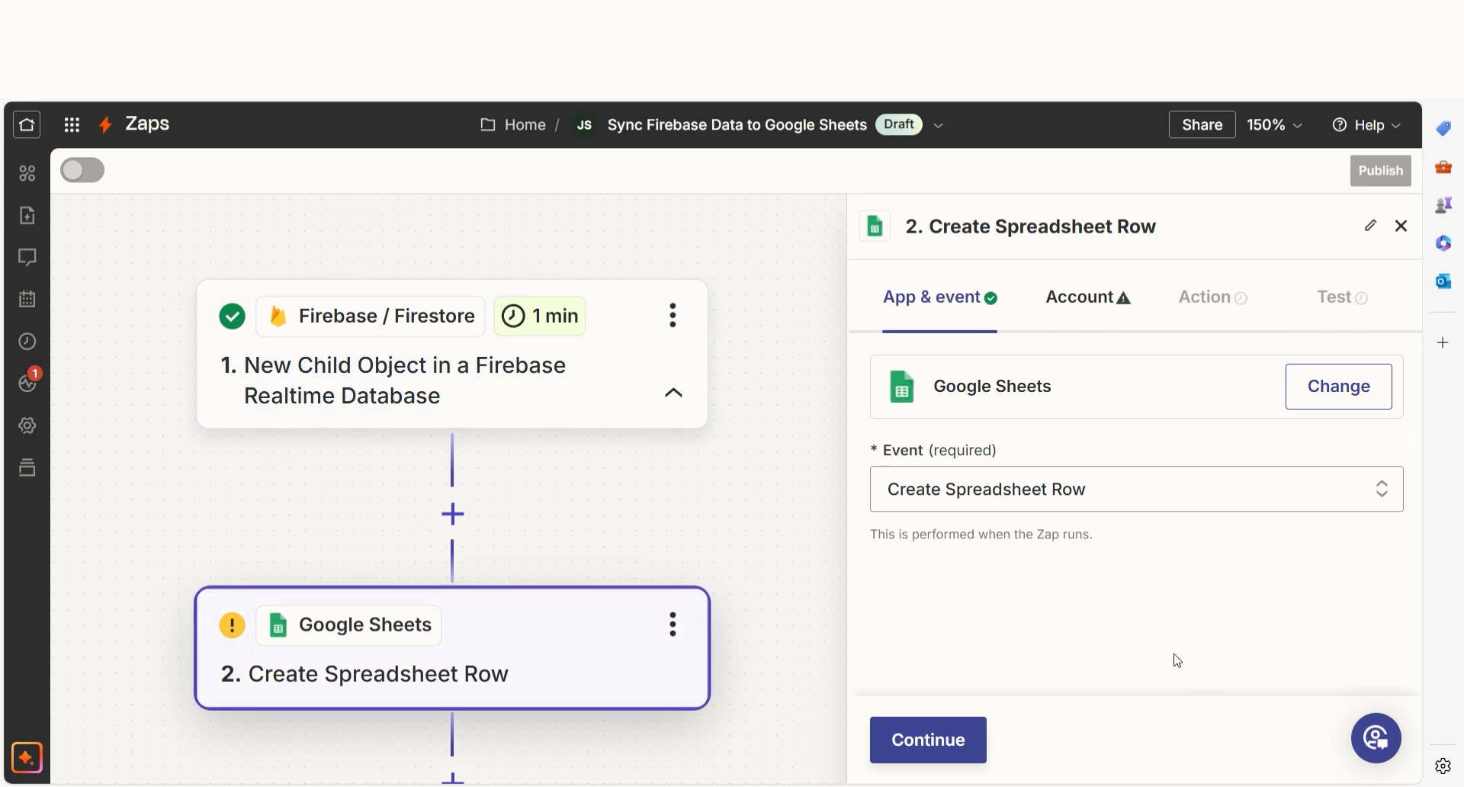
mouse_move(1169, 658)
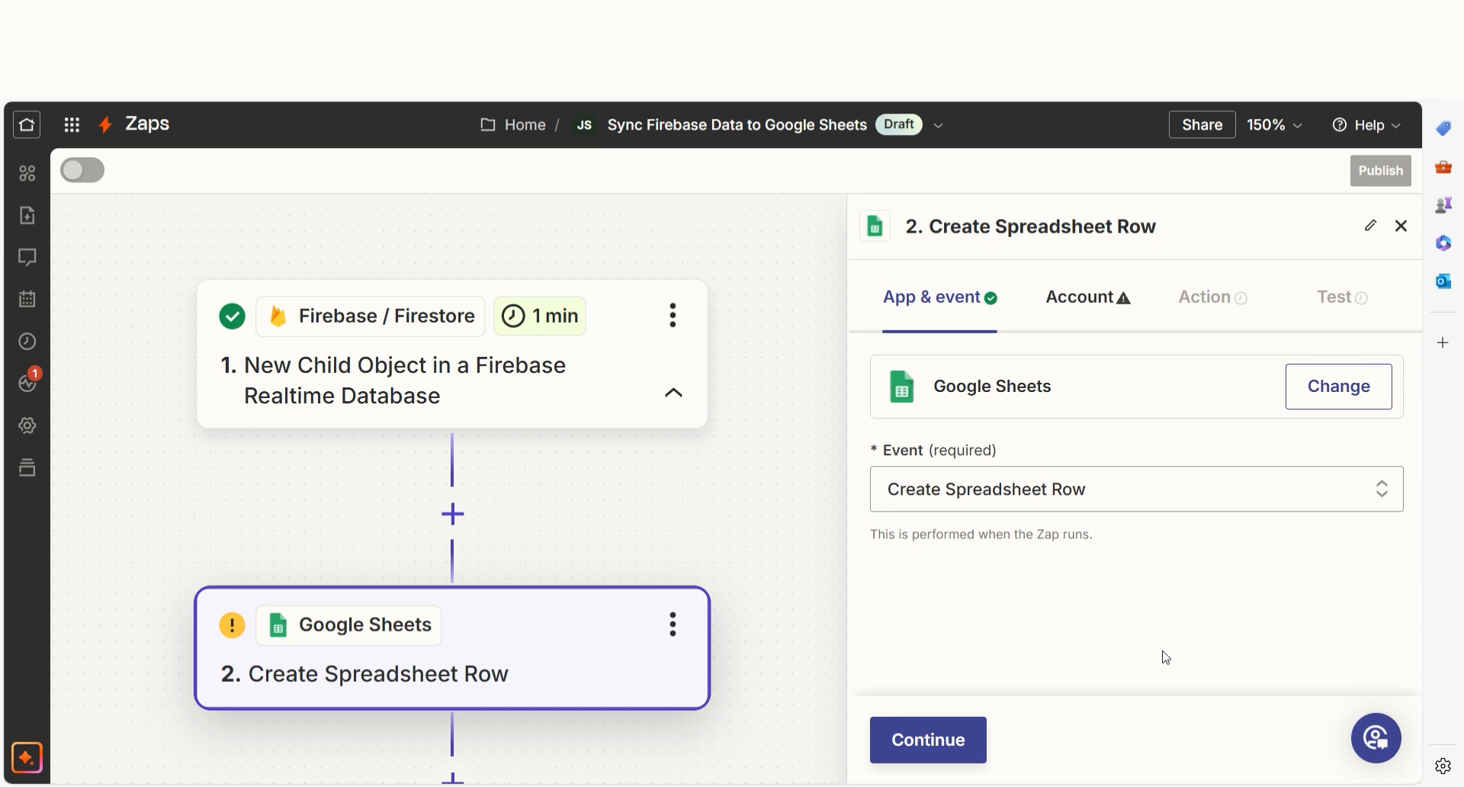
Step: Connect a Google account to the Google Sheets step and grant Zapier access
click(1328, 415)
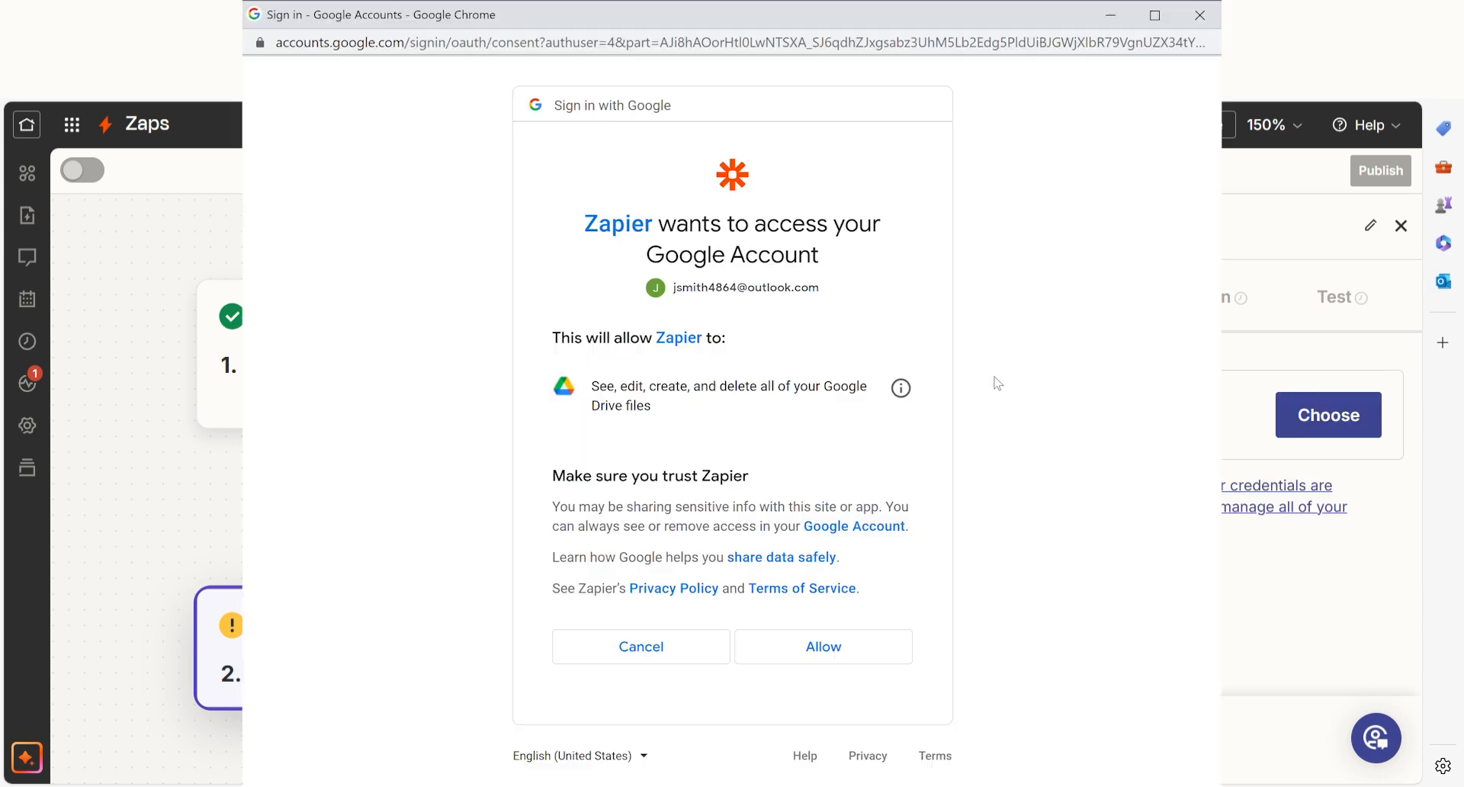
click(823, 646)
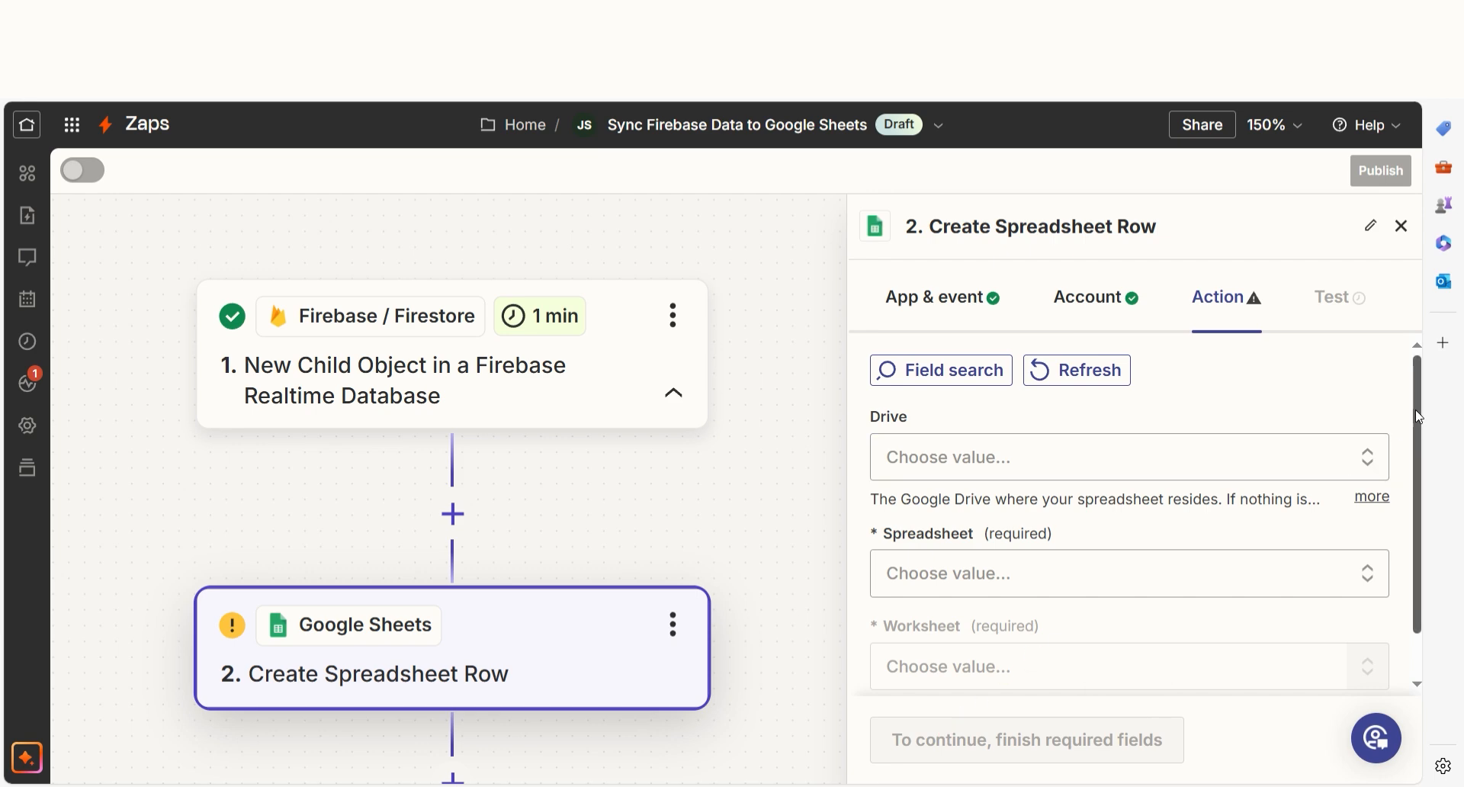
Step: Complete the spreadsheet-row action settings and send a test row to Google Sheets
click(1115, 457)
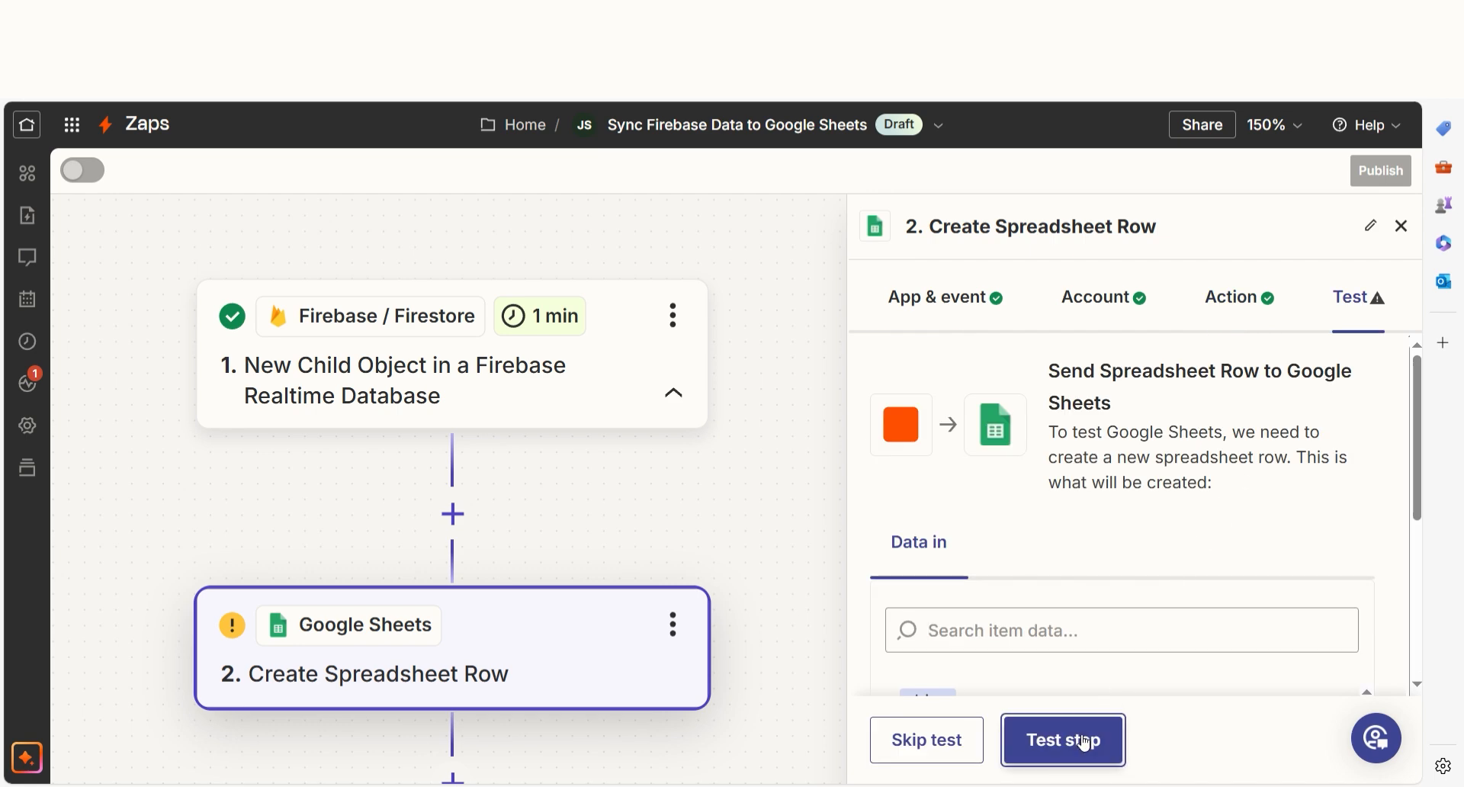
click(1061, 739)
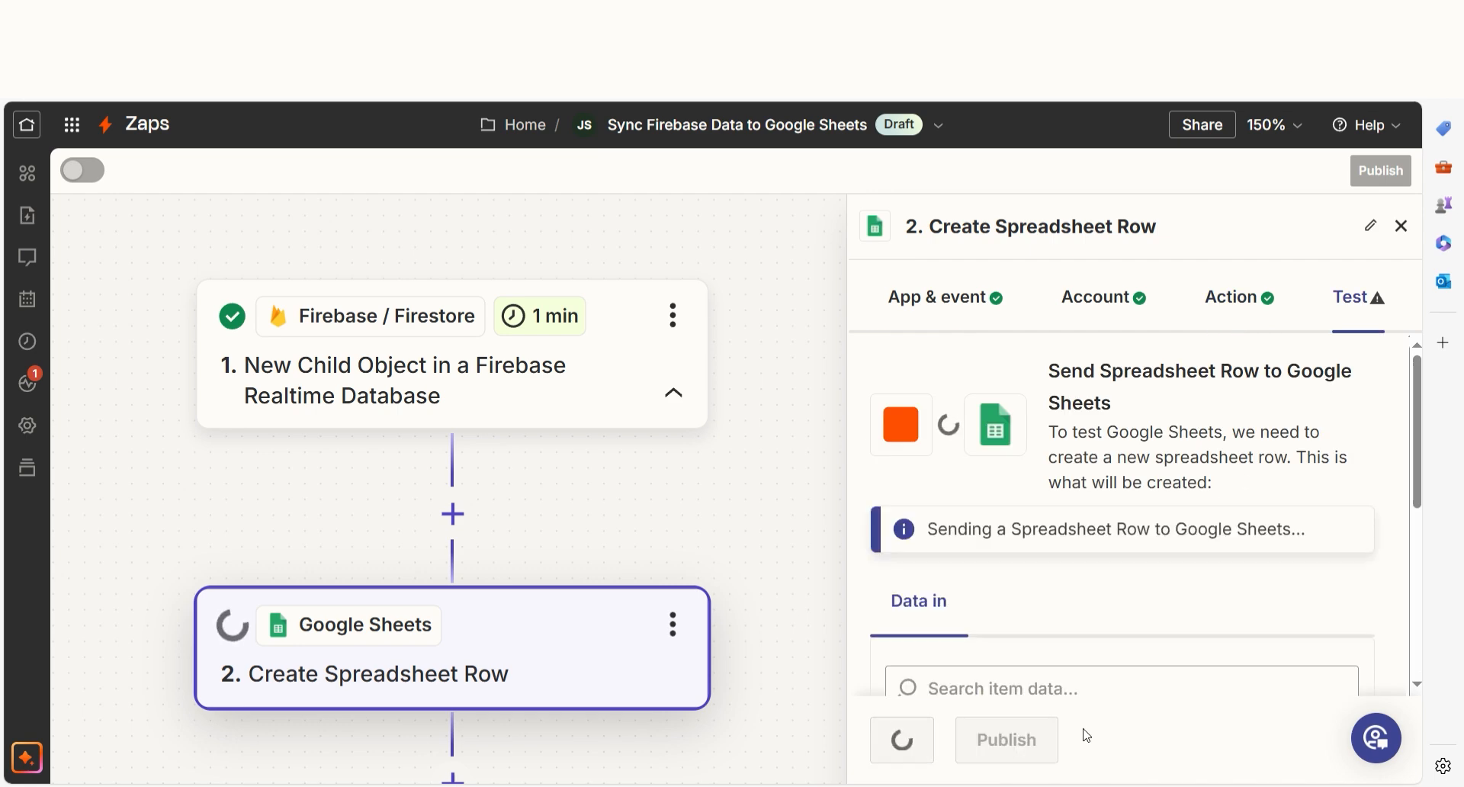